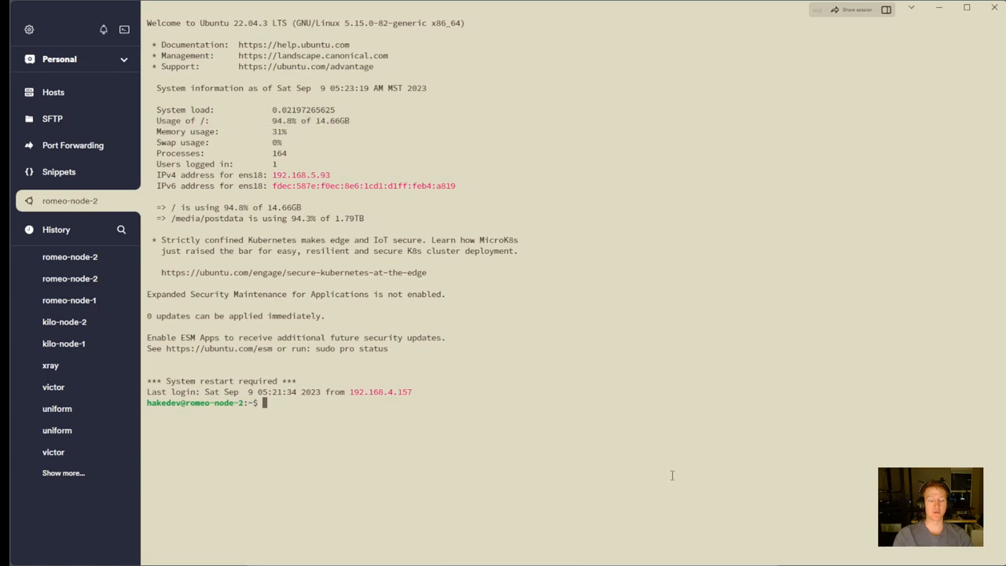
Run df -h to show the root volume at 15G and 100% full.
type("df -h")
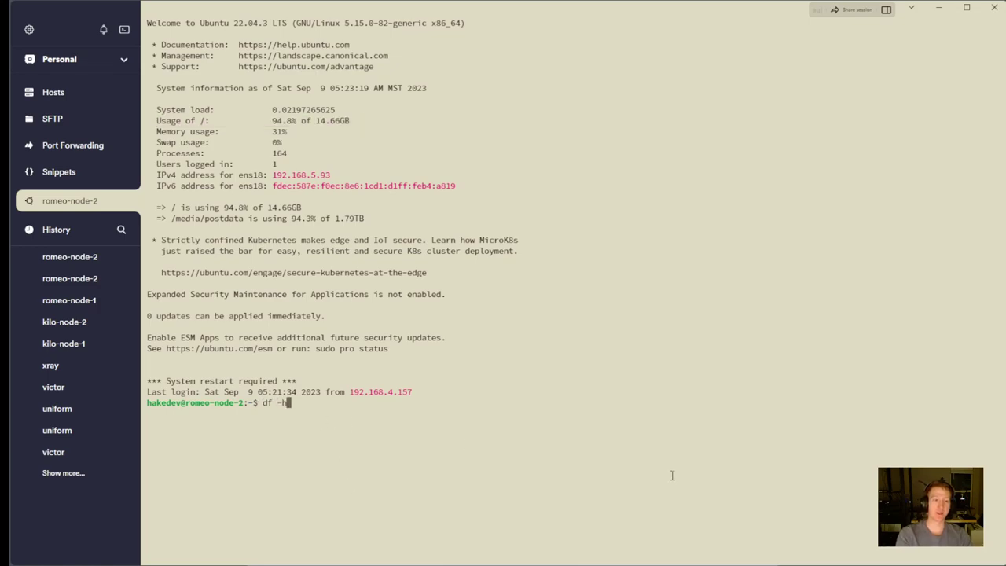
key("Return")
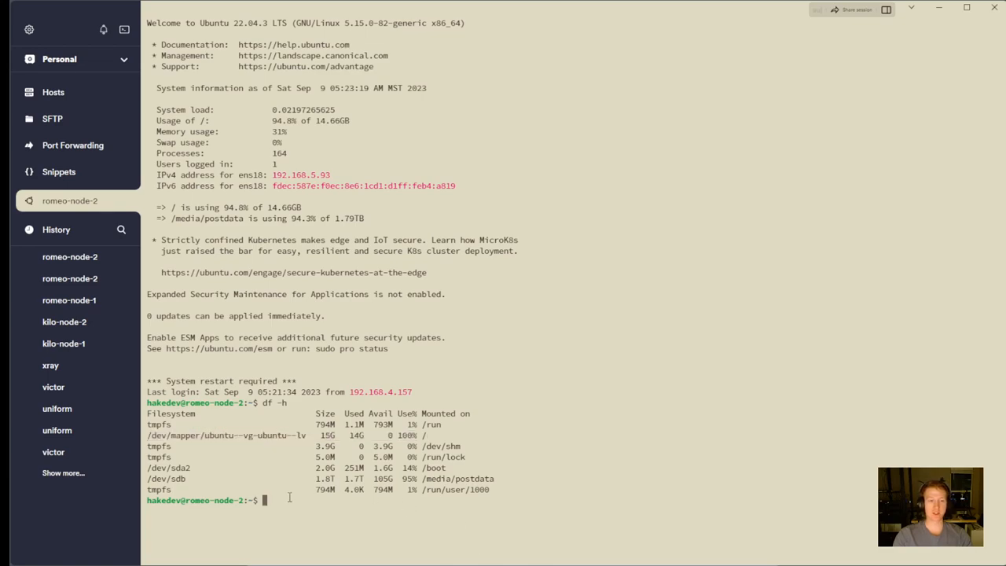
mouse_move(494, 418)
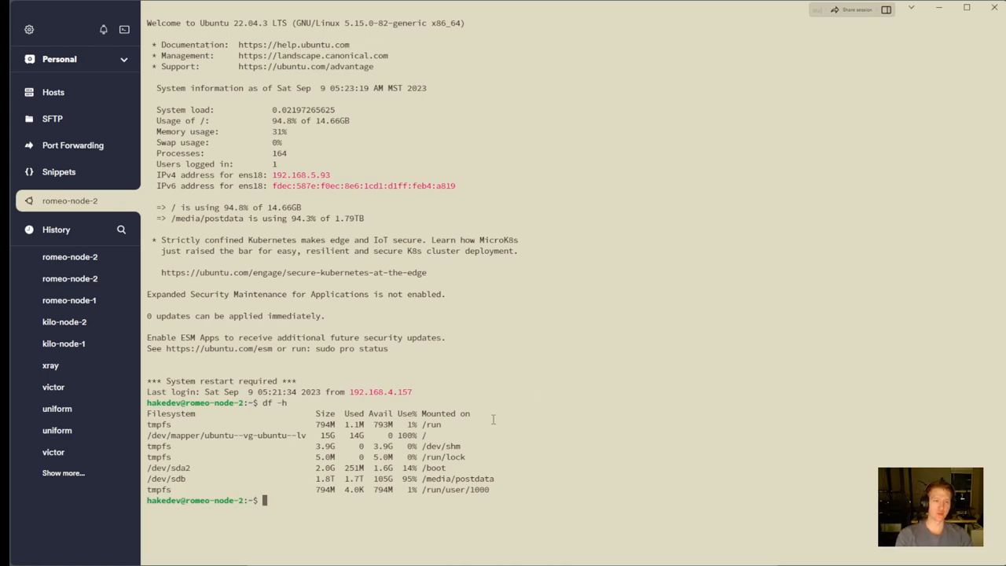
Become root with sudo su and the account password.
type("sudo su")
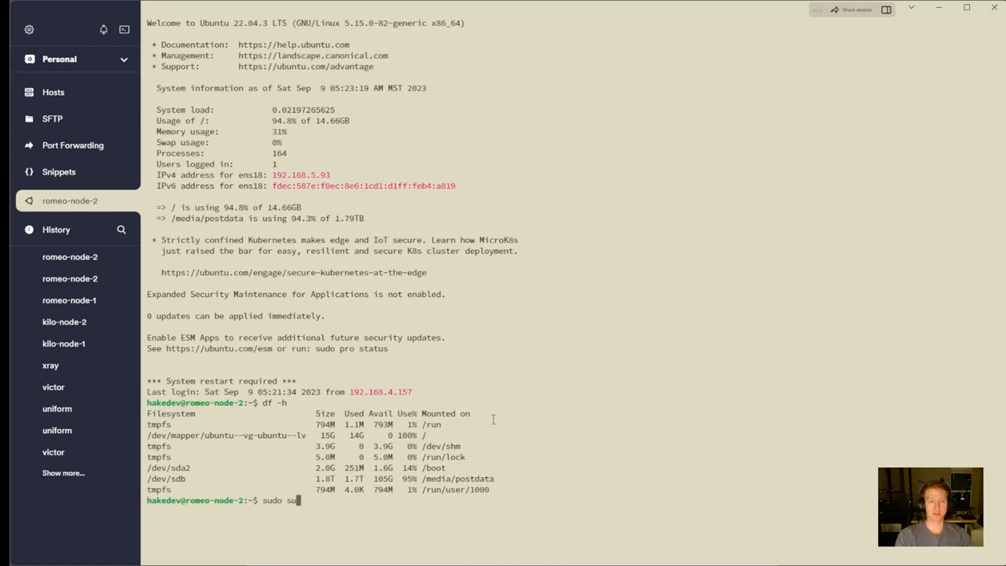
key("Return")
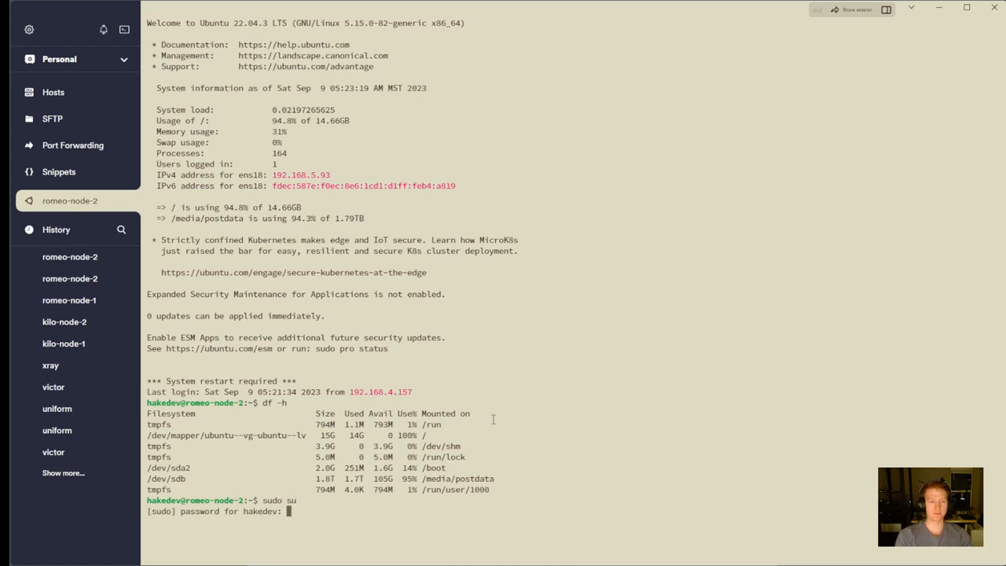
key("Return")
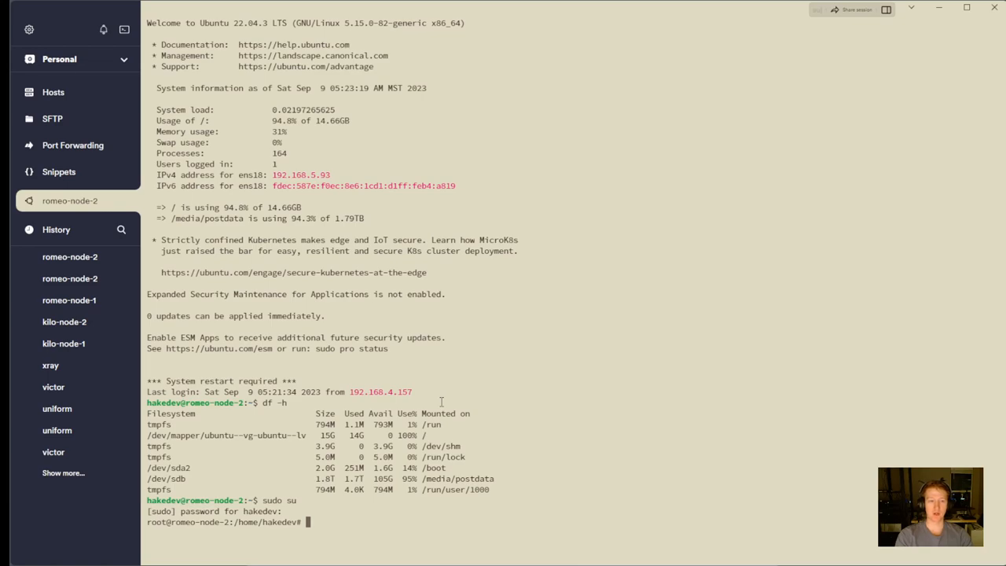
Run vgdisplay to show ubuntu-vg with about 15 GiB of free extents.
type("v")
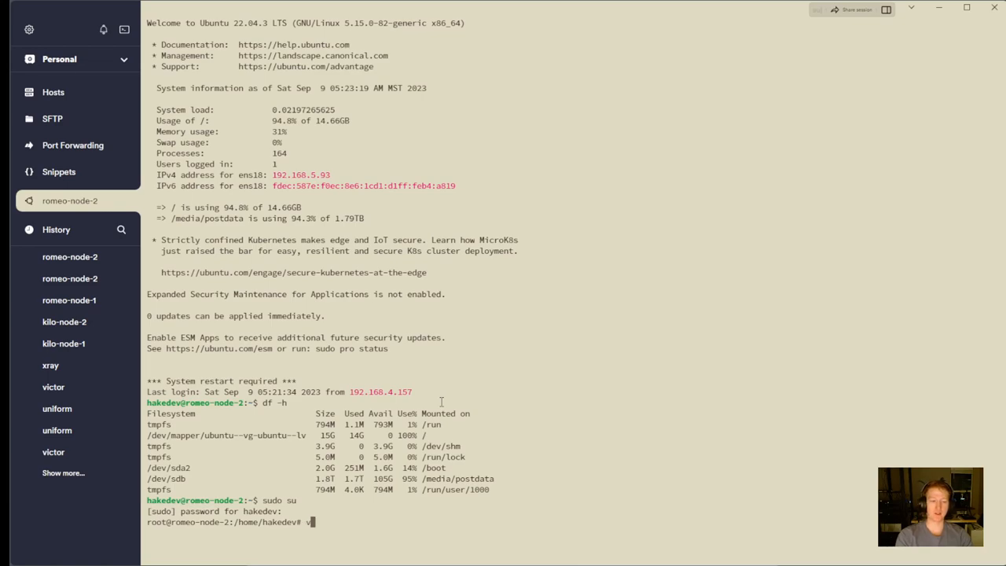
type("gdisplay")
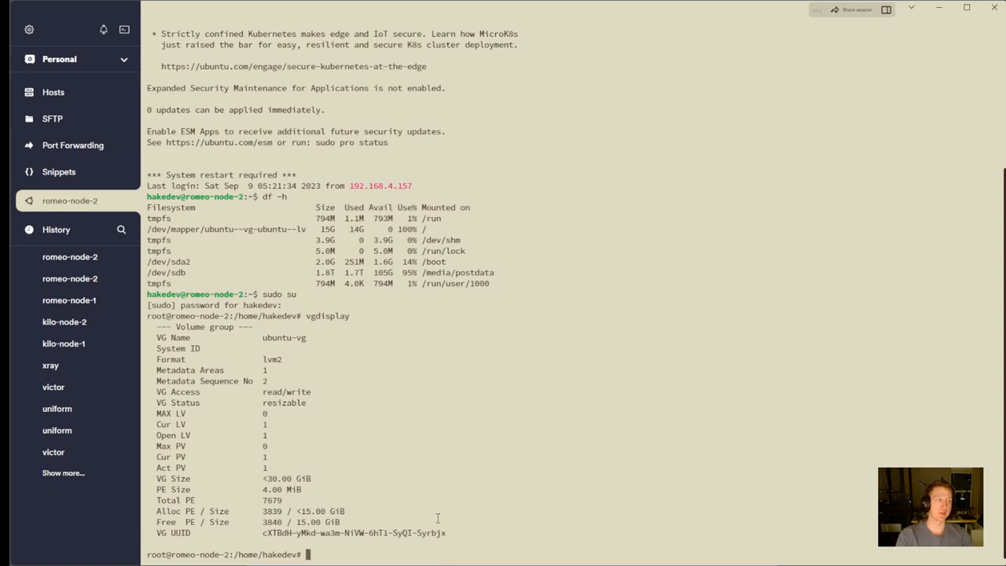
Run lvdisplay, then prepare lvextend -l +100%FREE /dev/ubuntu-vg/ubuntu-lv at the prompt.
type("lv")
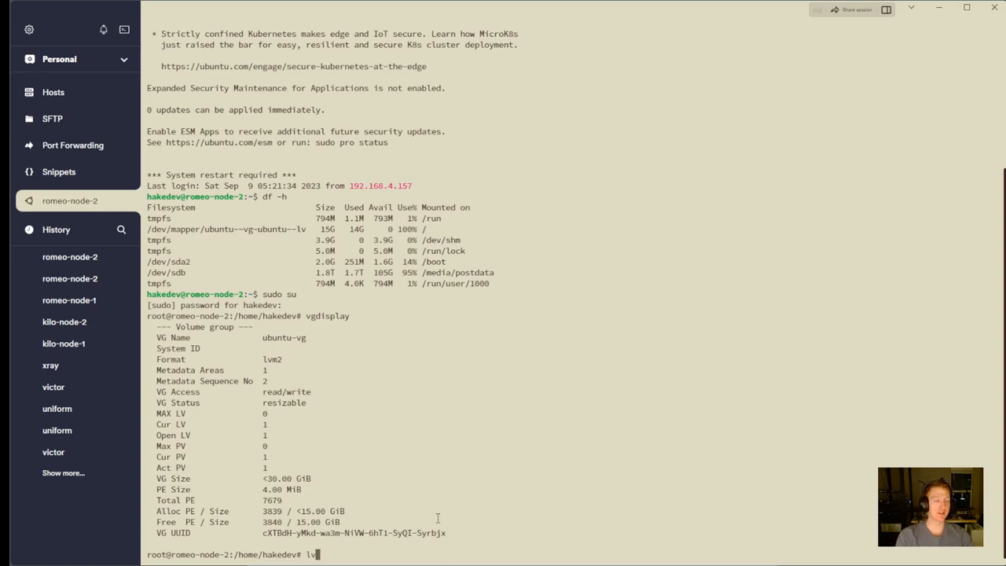
type("display")
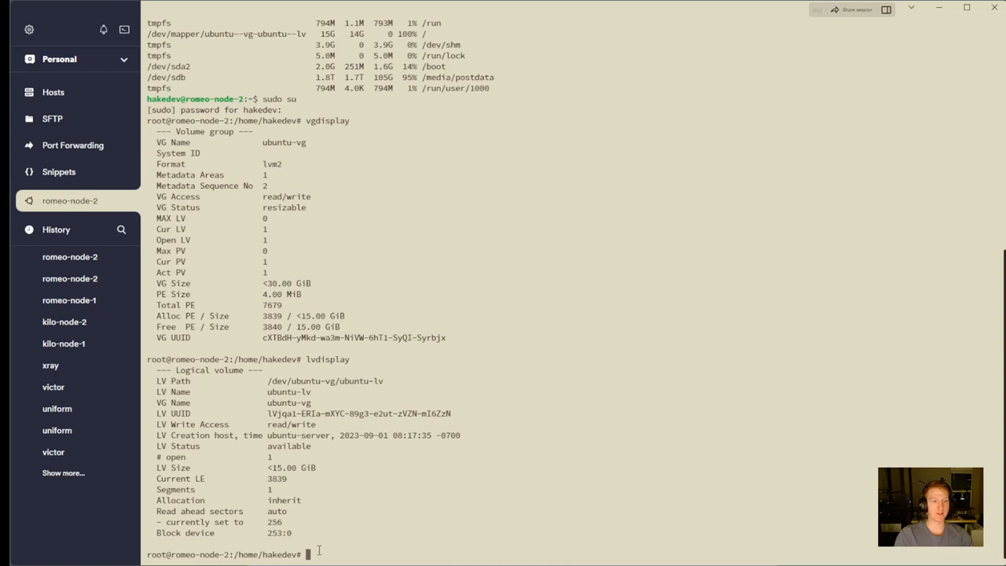
type("lvextend -l +100%FREE /dev/ubuntu-vg/ubuntu-lv")
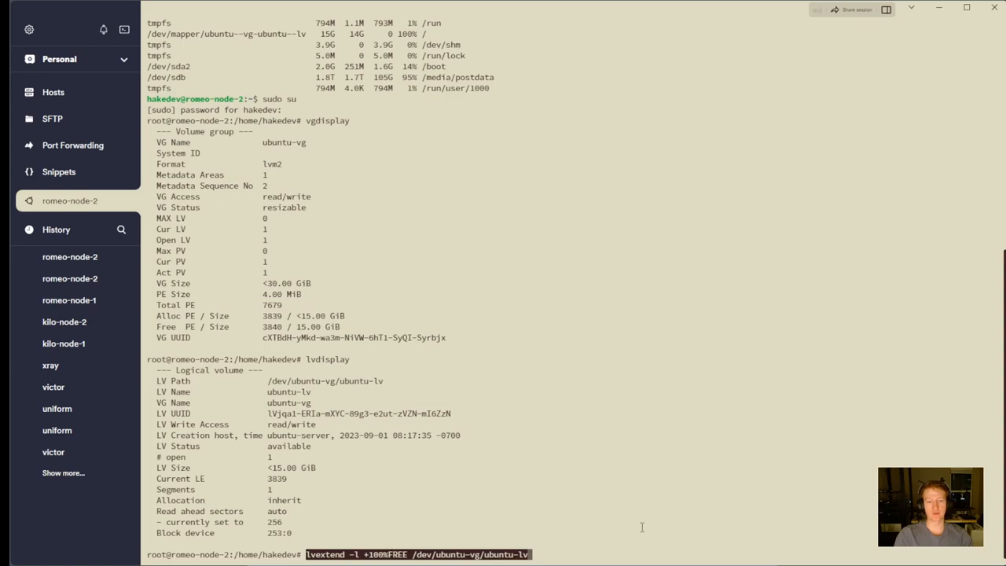
mouse_move(553, 540)
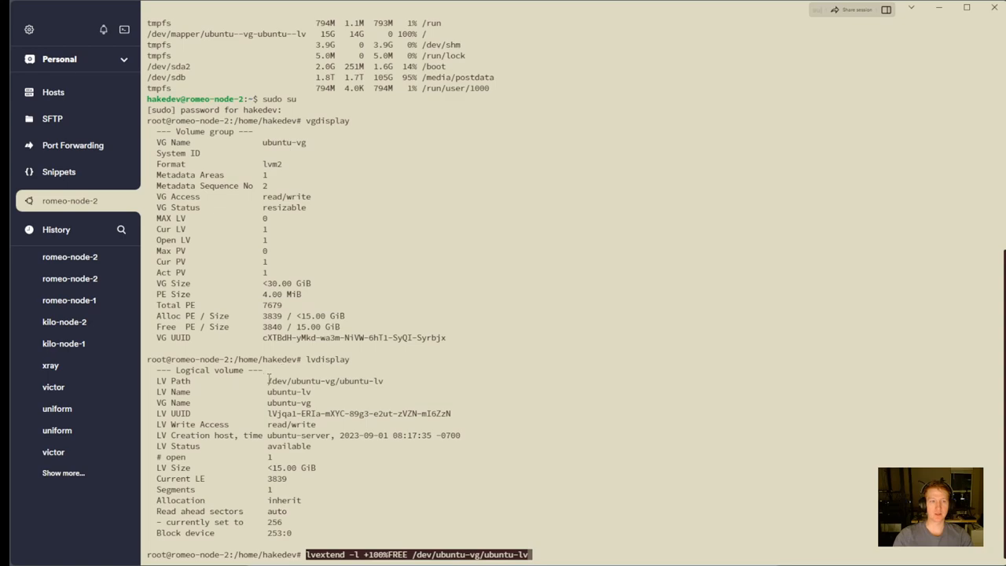
mouse_move(550, 553)
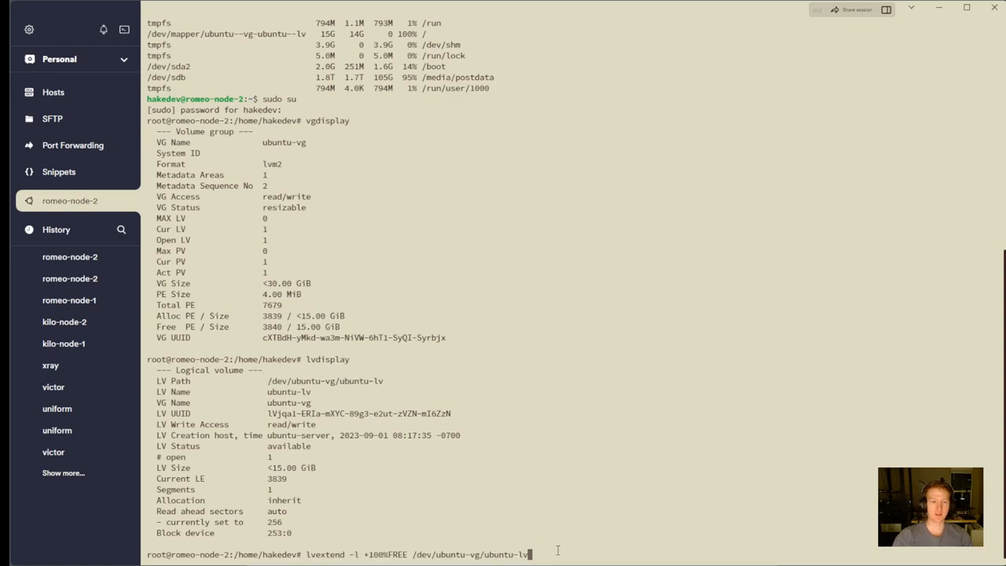
Execute the lvextend and rerun lvdisplay to confirm ubuntu-lv near 30 GiB.
key("Return")
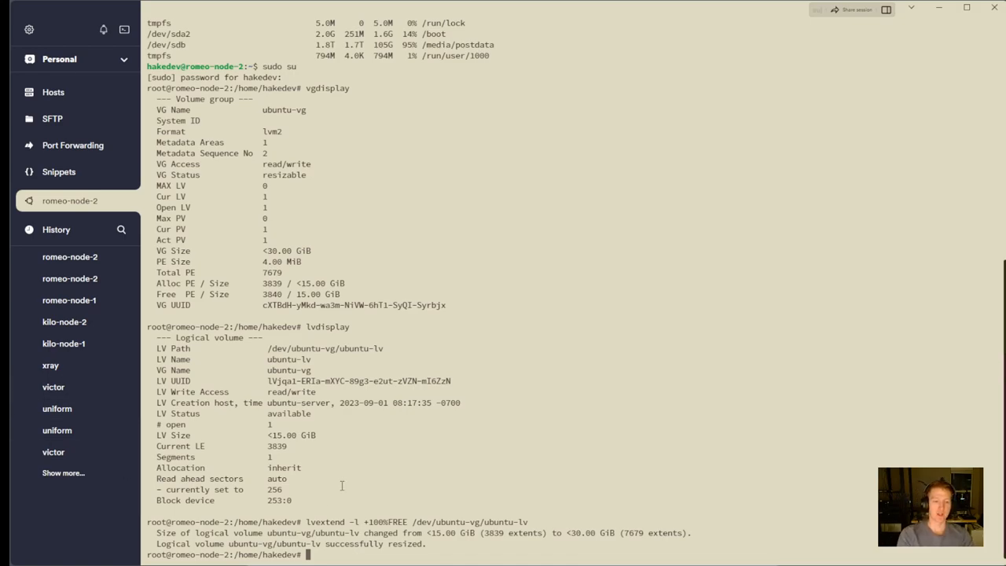
type("lvdisplay")
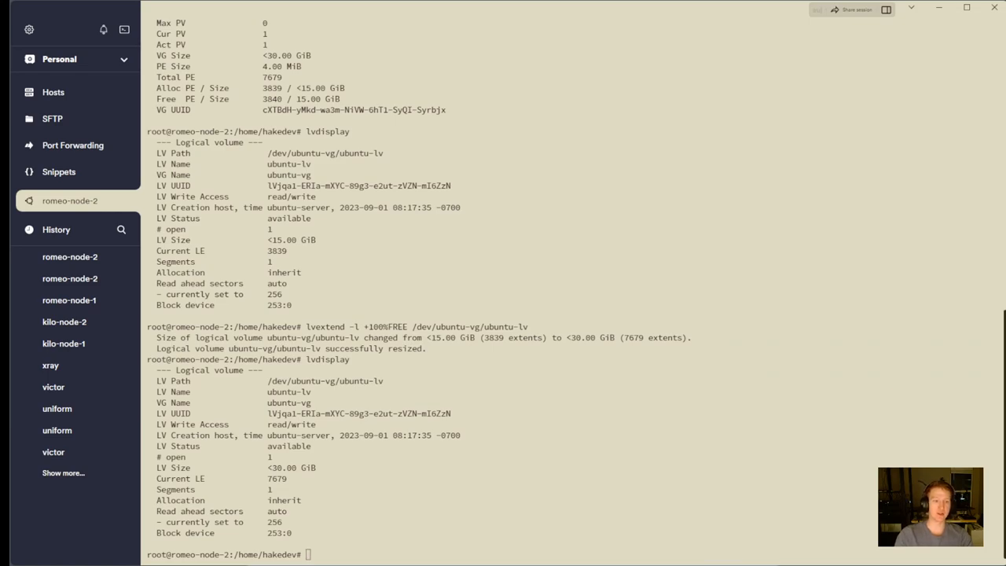
Check df -h still at 15G, then run resize2fs /dev/mapper/ubuntu--vg-ubuntu--lv.
type("df")
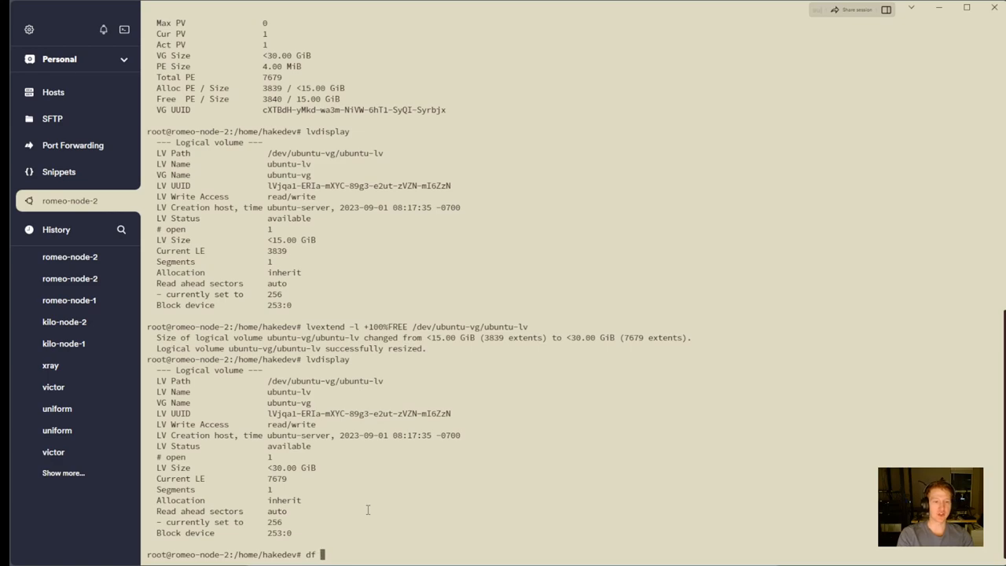
type("-h")
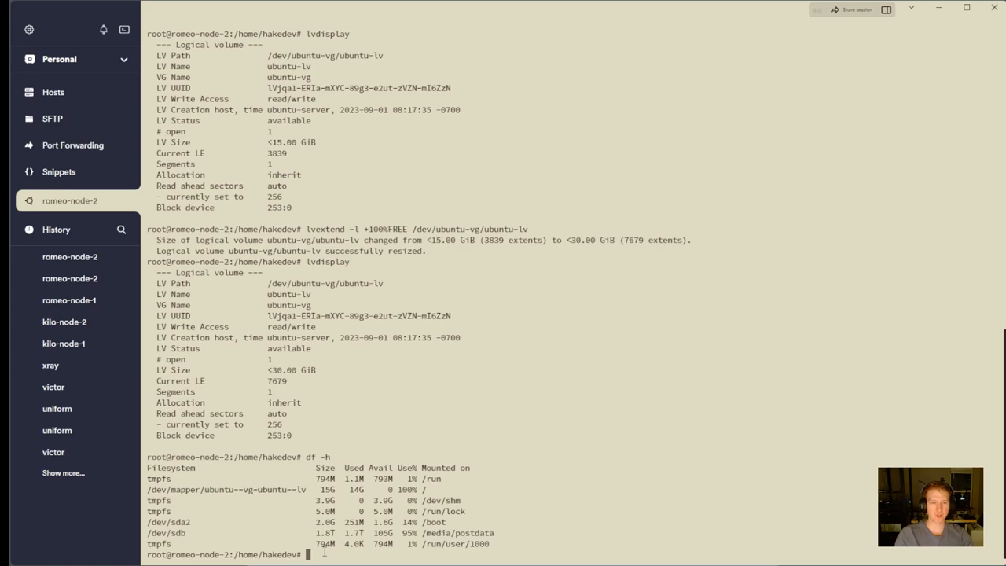
type("resize2fs /dev/mapper/ubuntu--vg-ubuntu--lv")
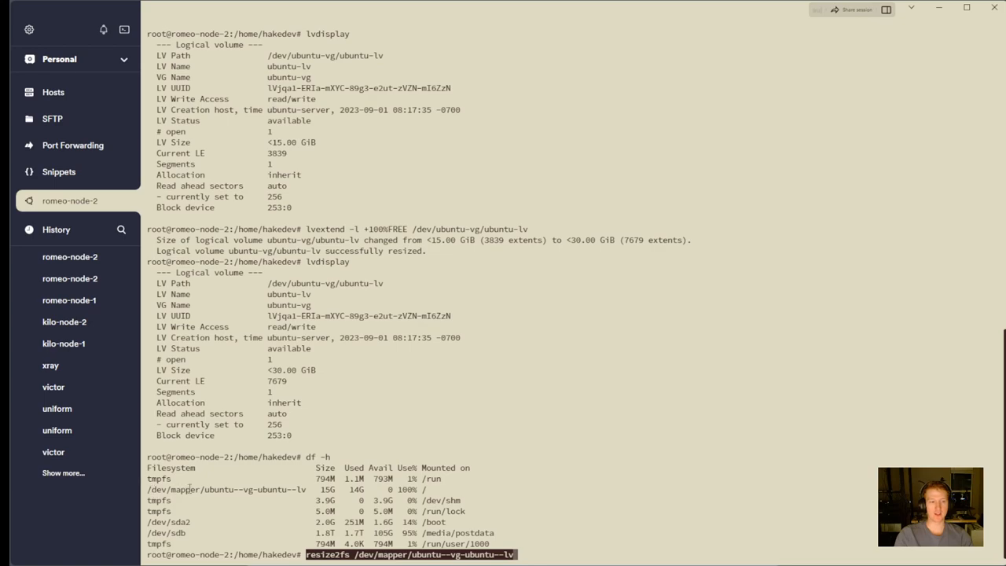
mouse_move(613, 465)
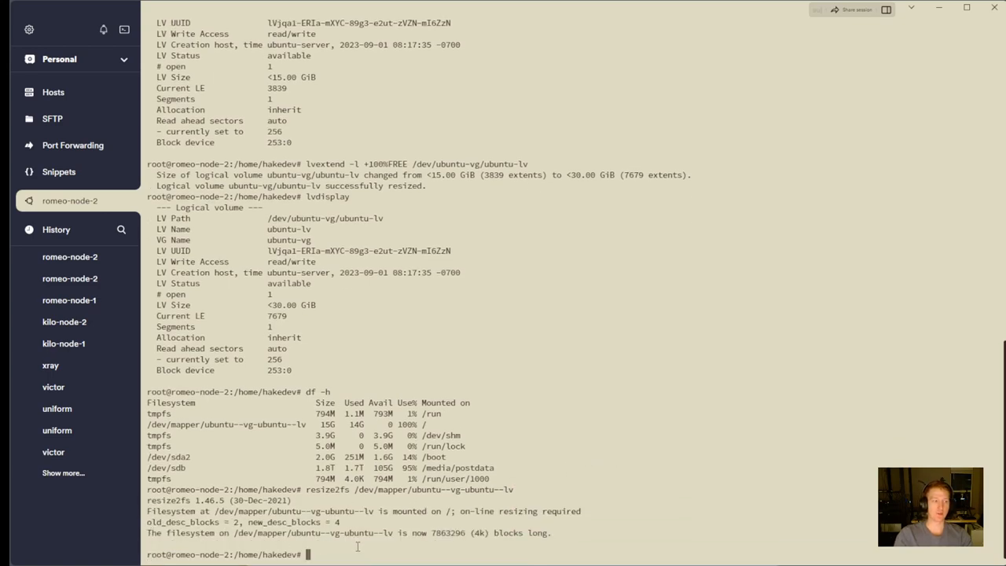
Run df -h again to show the root filesystem at 30G and 50% used.
type("df -h")
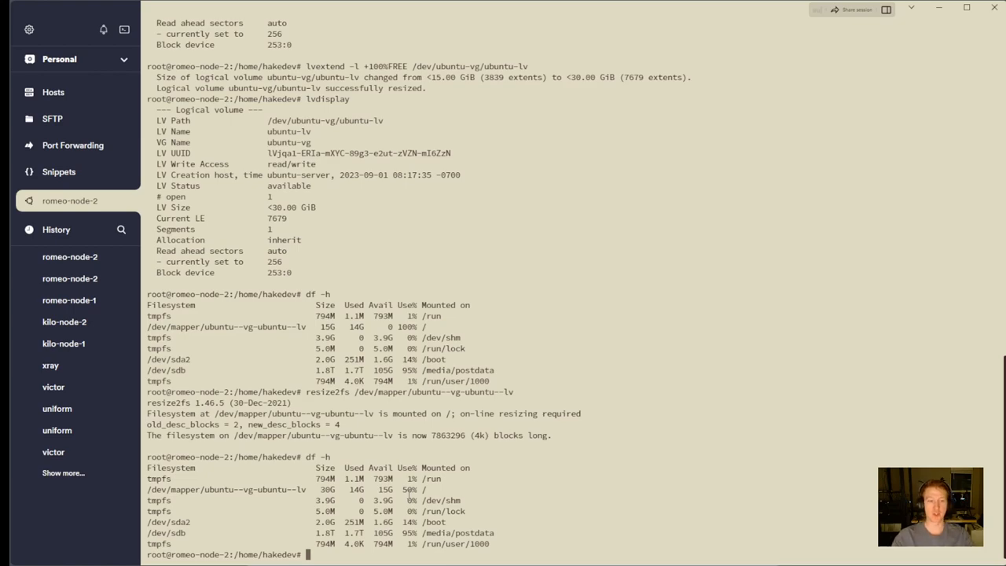
mouse_move(750, 512)
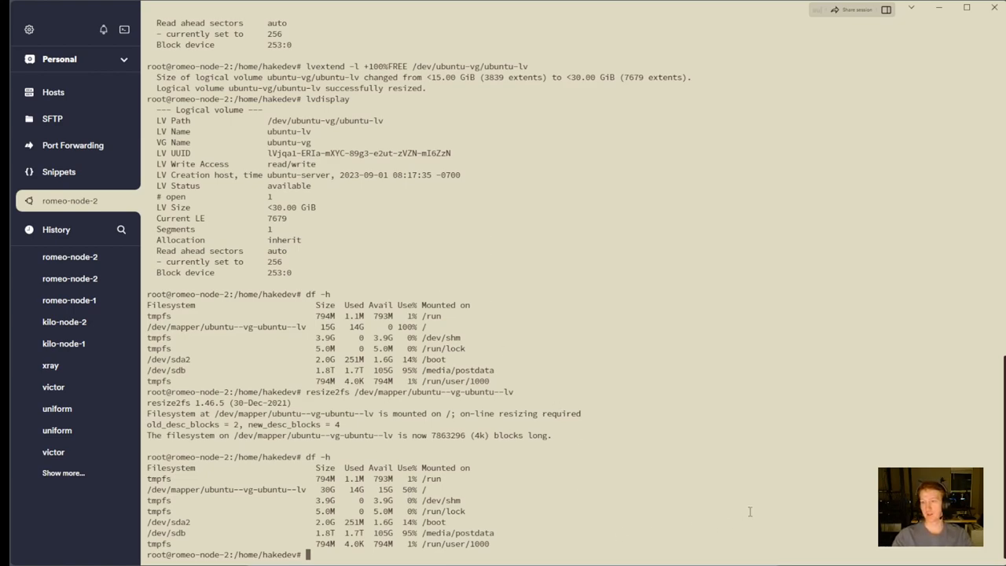
mouse_move(584, 523)
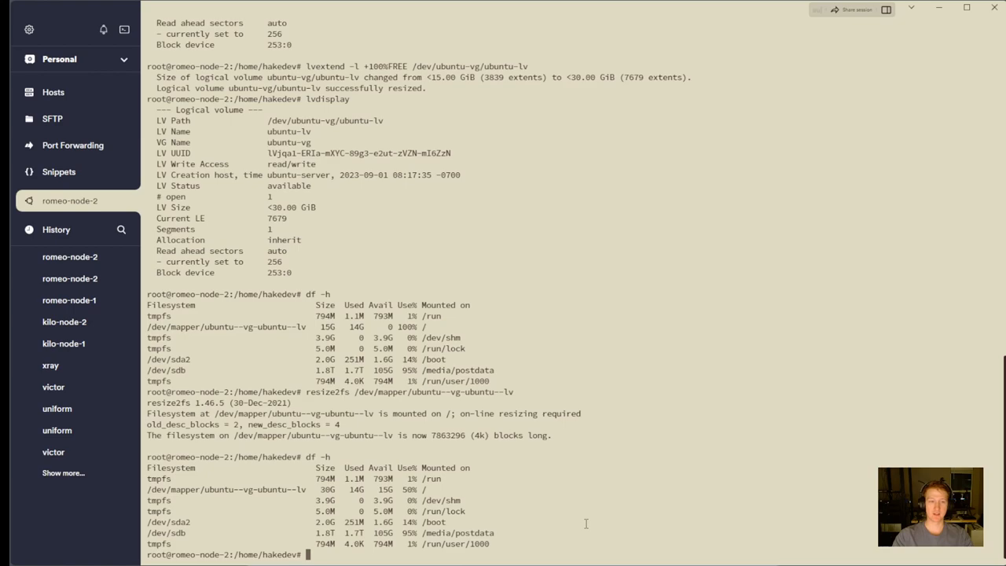